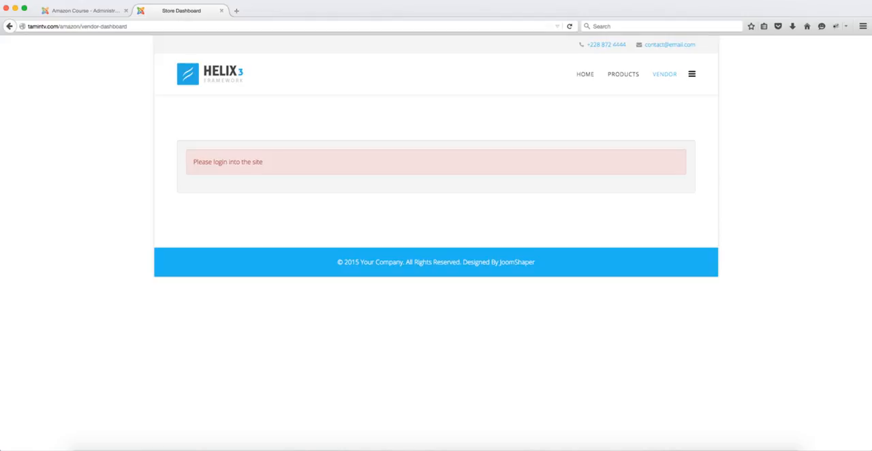
pyautogui.moveTo(664, 83)
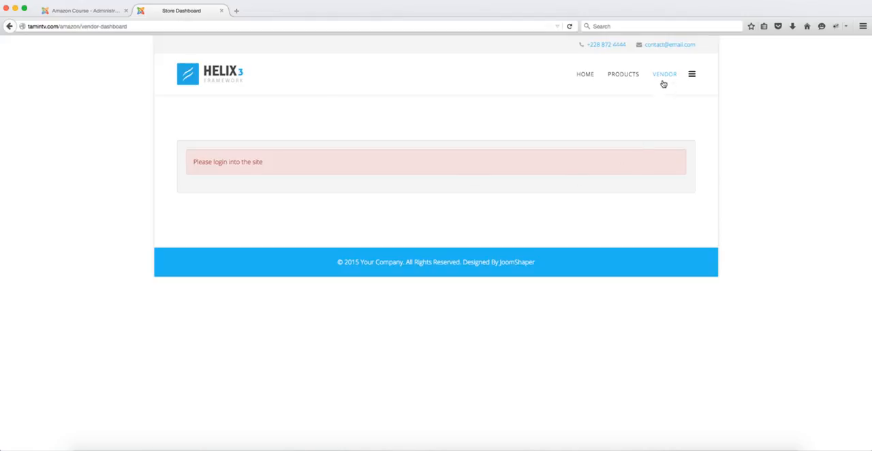
pyautogui.moveTo(666, 86)
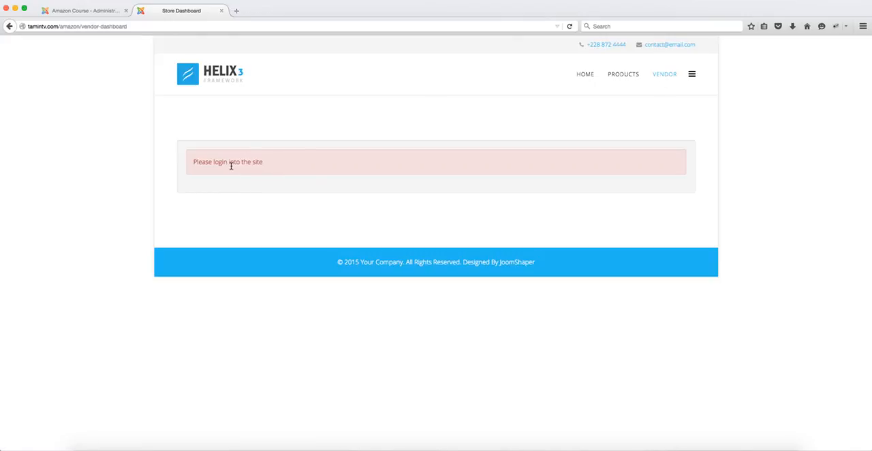
pyautogui.moveTo(264, 181)
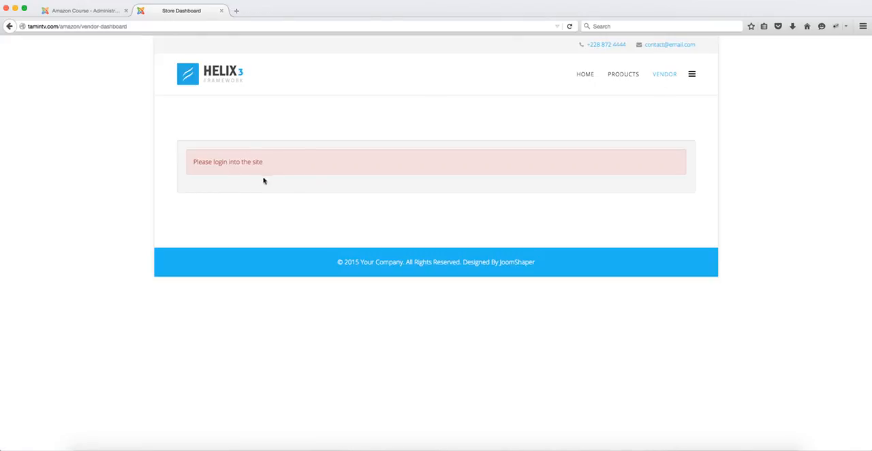
pyautogui.moveTo(276, 168)
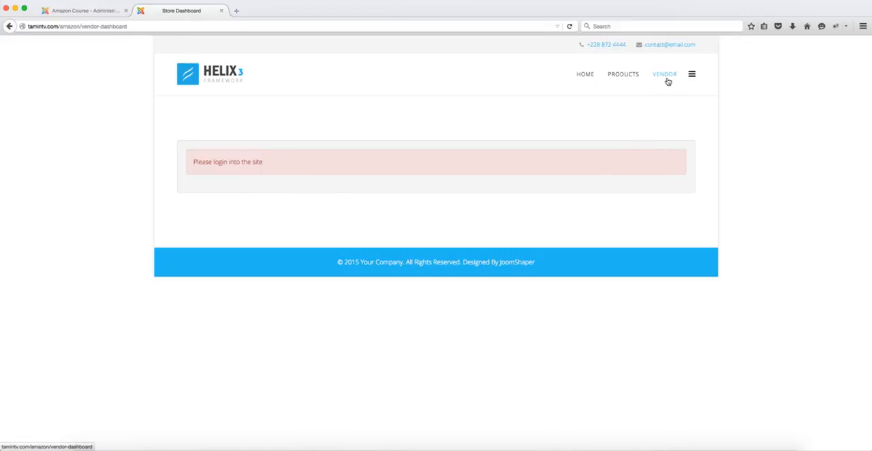
pyautogui.moveTo(666, 87)
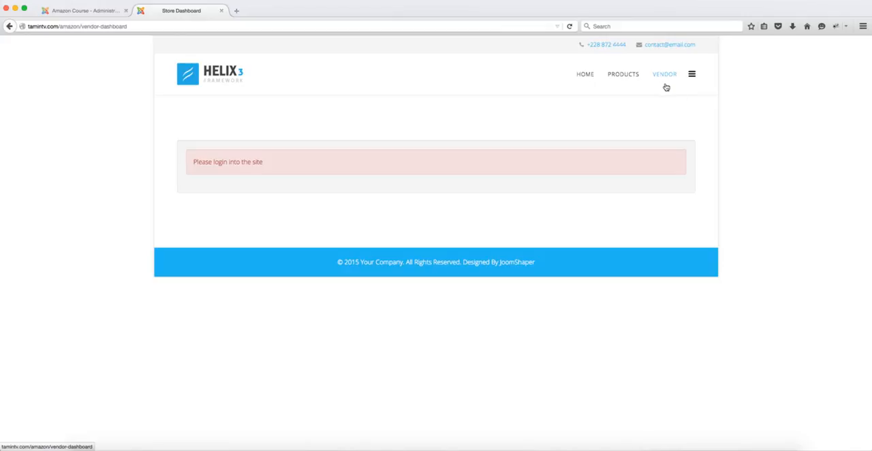
pyautogui.moveTo(677, 105)
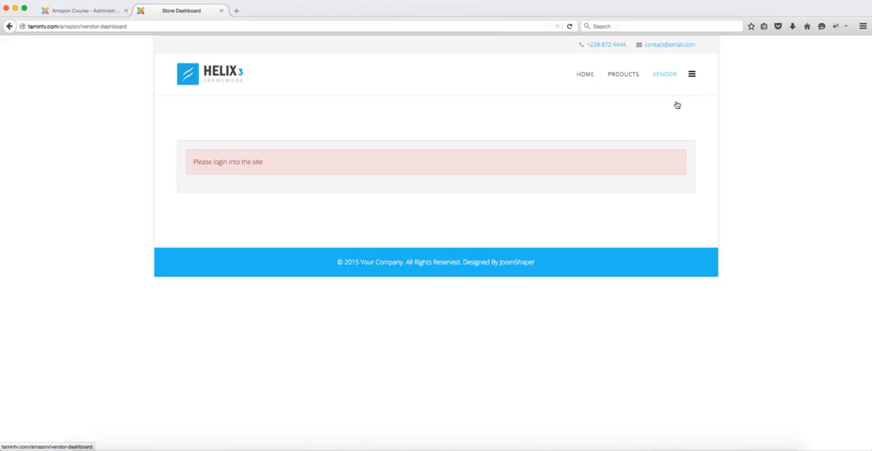
pyautogui.moveTo(660, 82)
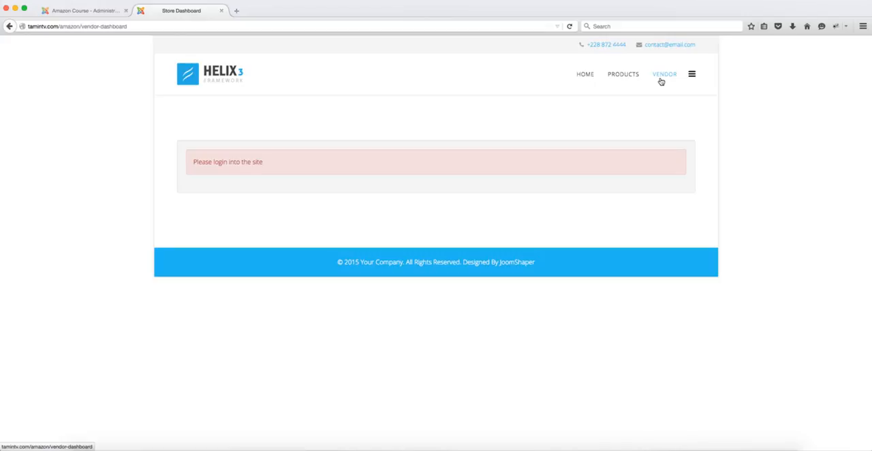
pyautogui.moveTo(660, 82)
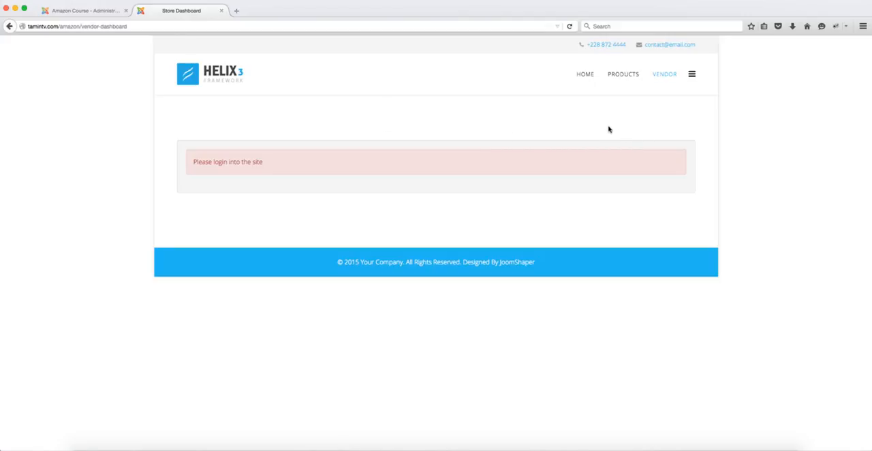
# - Leave the vendor login notice for the All Products storefront home page
pyautogui.click(585, 74)
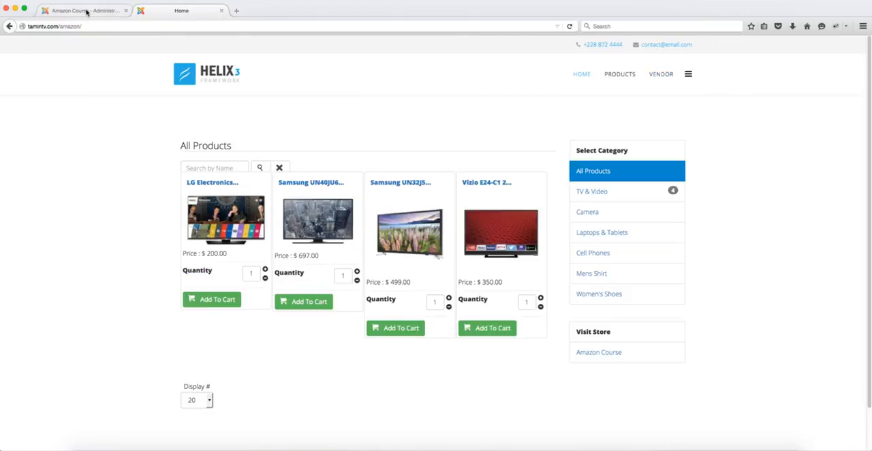
# - Open the Home menu item for editing in the site administrator
pyautogui.click(82, 10)
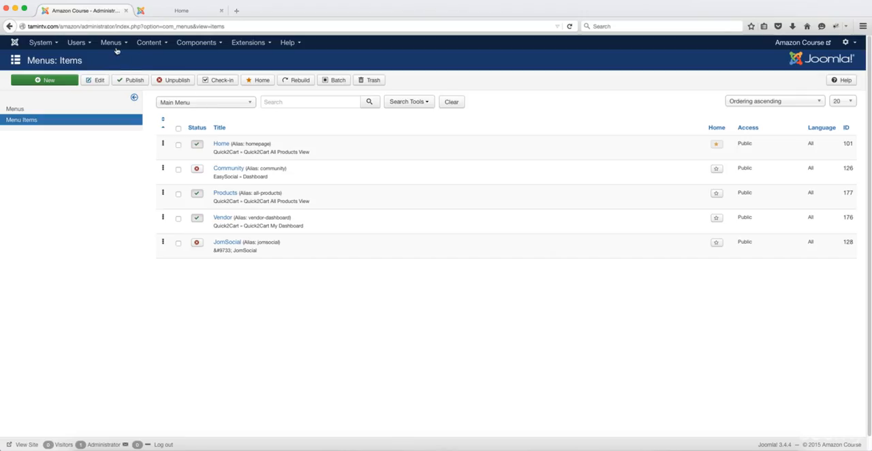
pyautogui.click(112, 42)
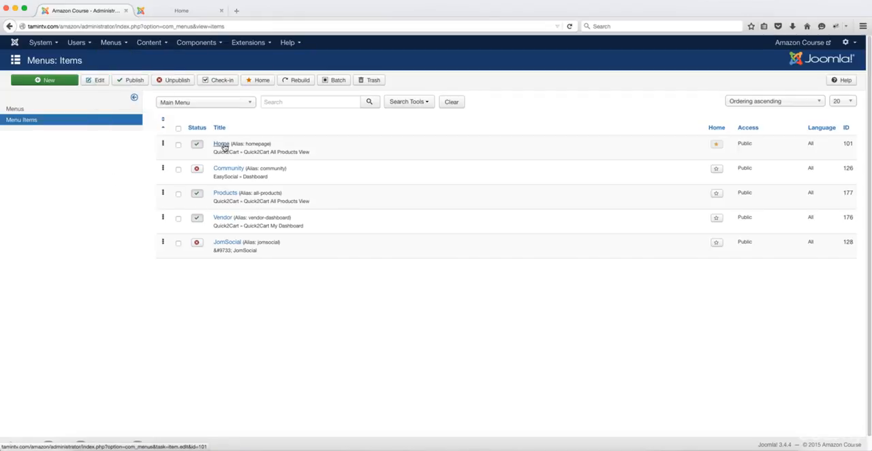
pyautogui.click(221, 143)
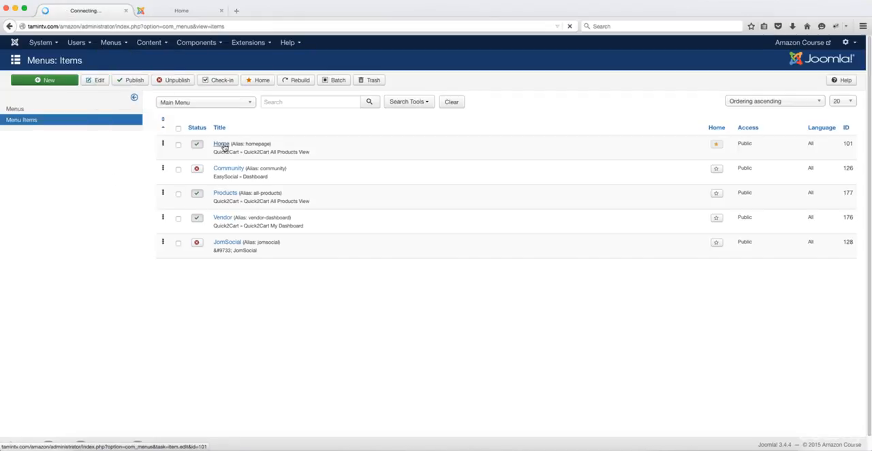
pyautogui.click(221, 144)
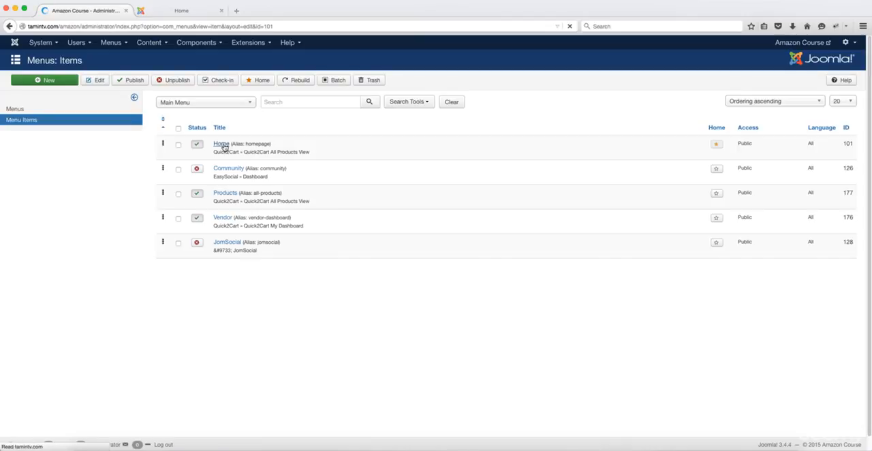
pyautogui.click(221, 144)
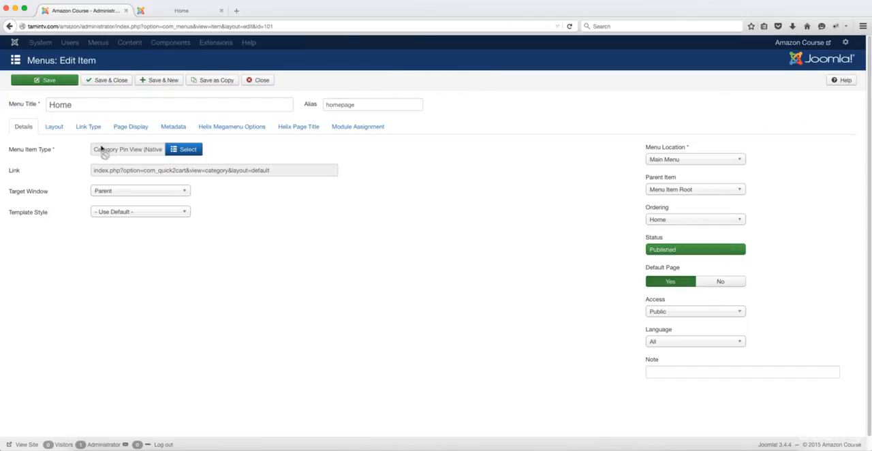
pyautogui.moveTo(38, 151)
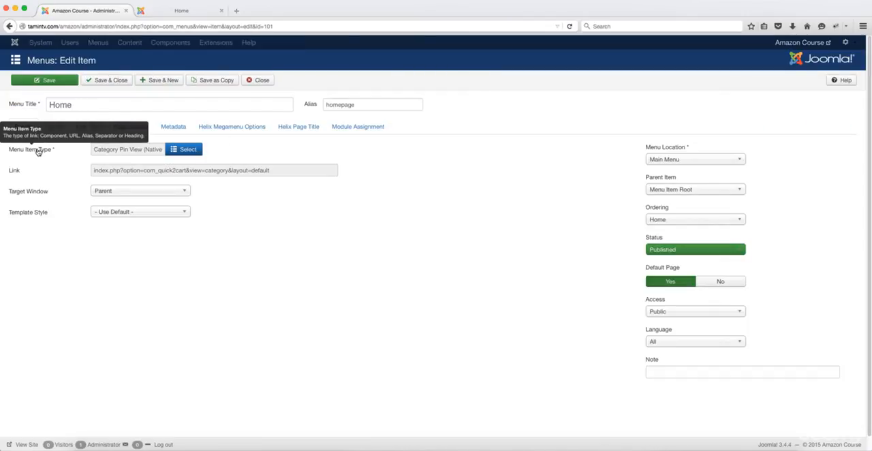
# - Browse the menu item types and expand the Users group
pyautogui.click(183, 149)
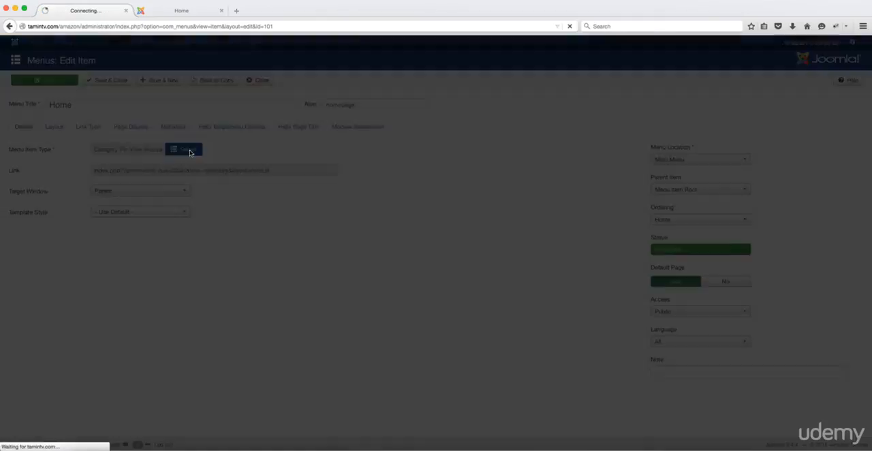
pyautogui.click(184, 149)
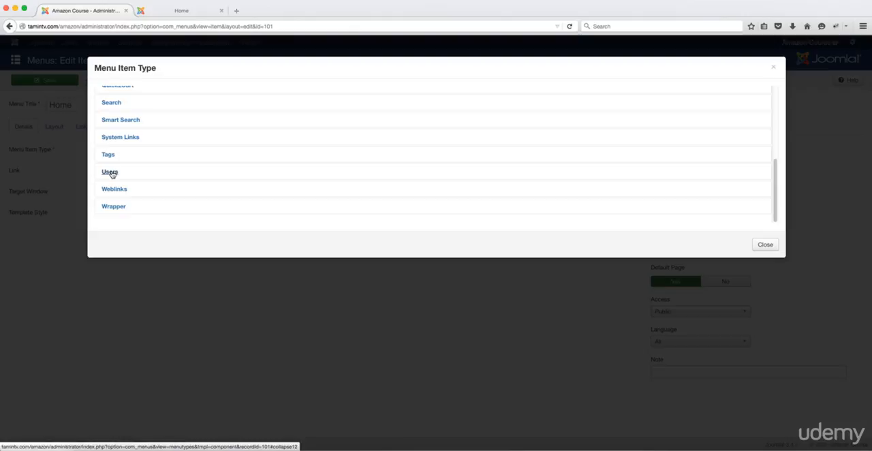
pyautogui.click(110, 172)
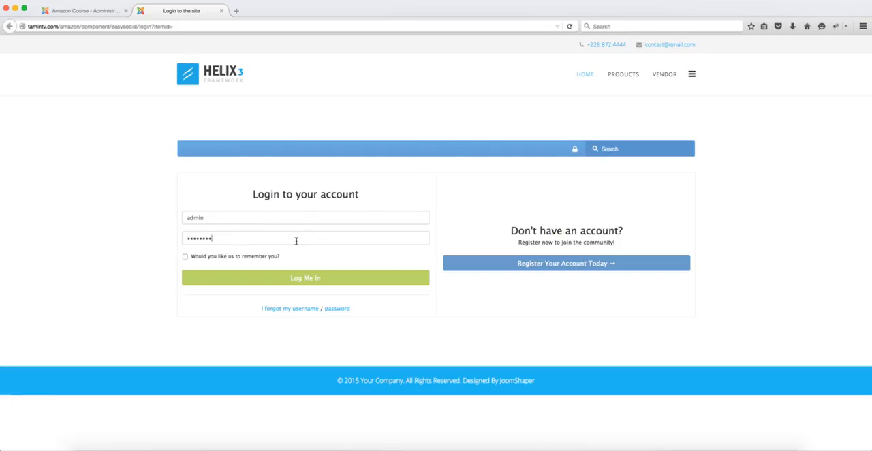
# - Log in as admin, reach Amazon Course Store's vendor dashboard and show Setup options
pyautogui.click(305, 278)
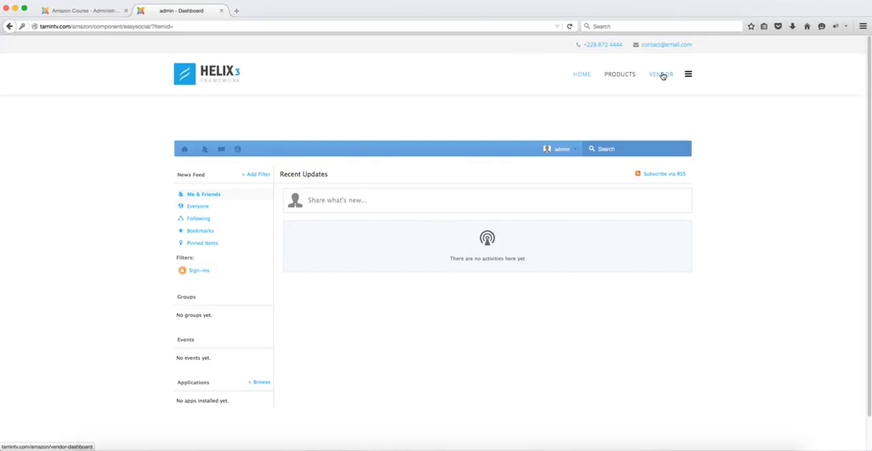
pyautogui.click(660, 74)
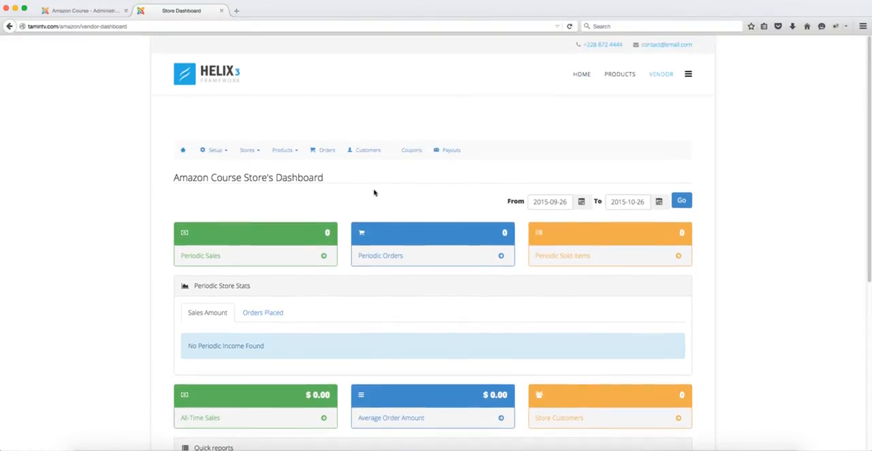
pyautogui.moveTo(374, 180)
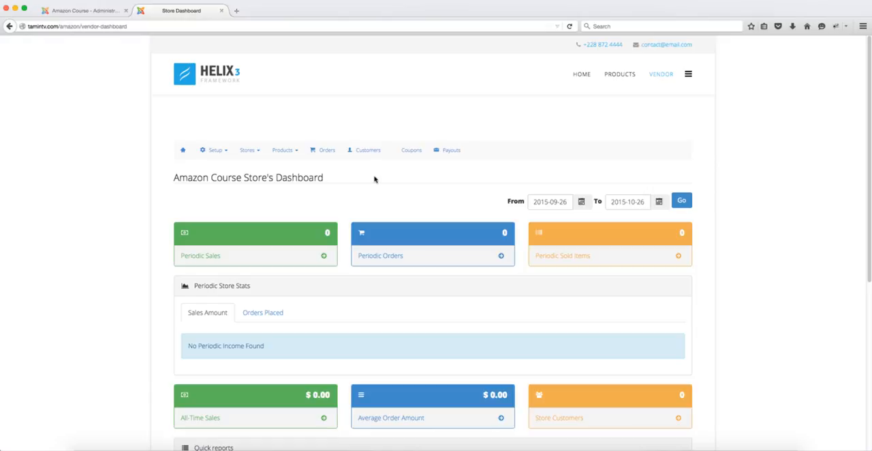
pyautogui.moveTo(346, 205)
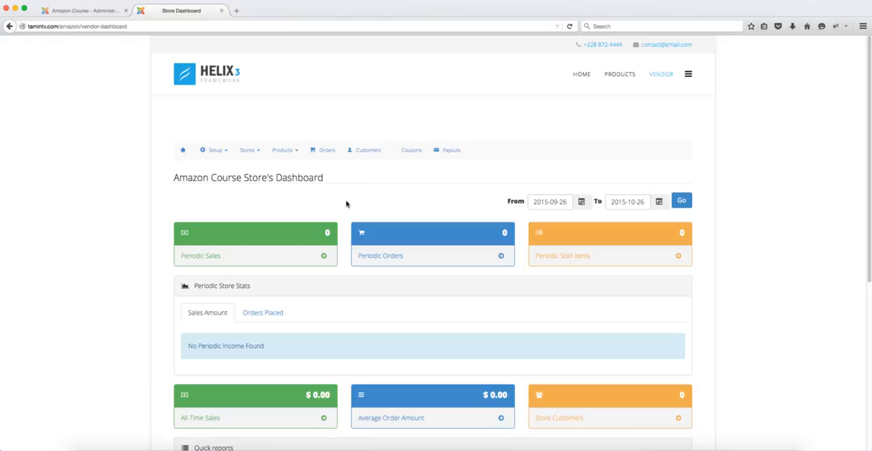
pyautogui.moveTo(331, 297)
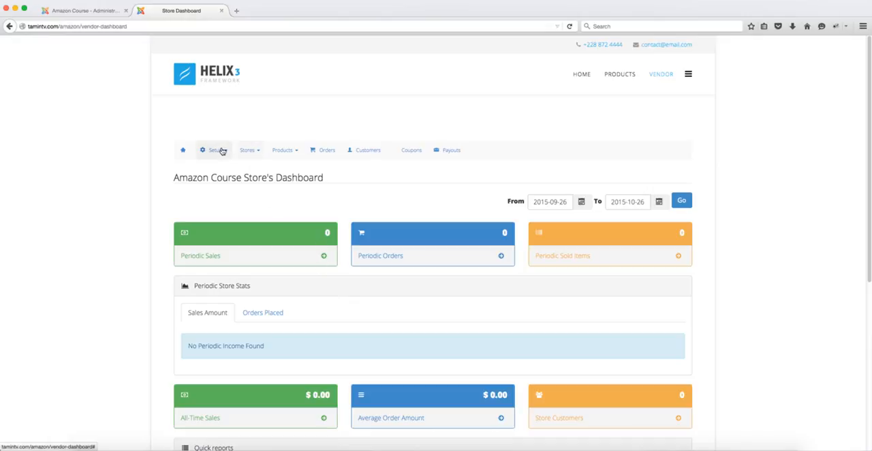
pyautogui.click(215, 150)
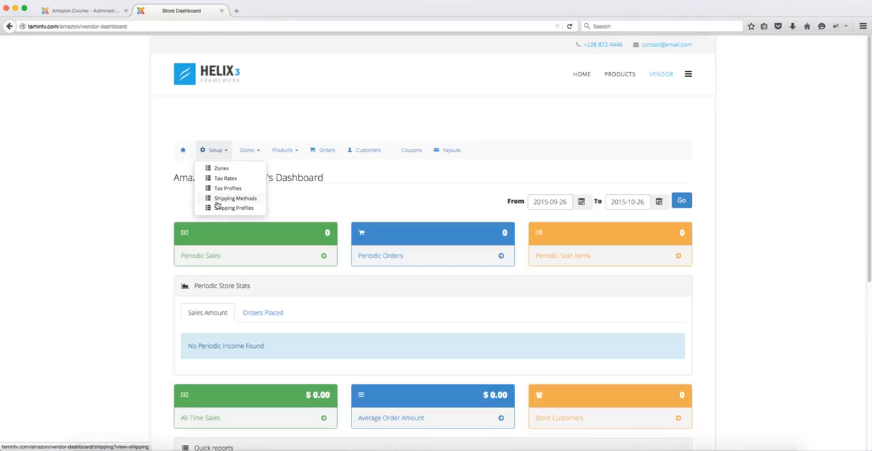
pyautogui.moveTo(227, 178)
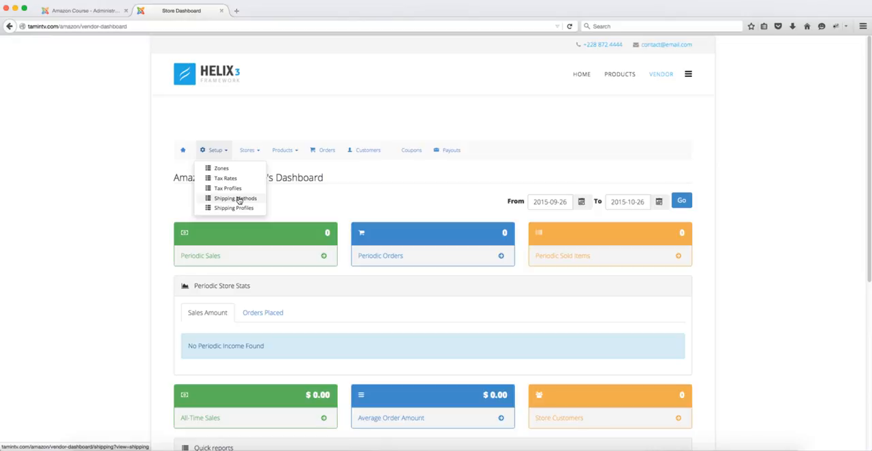
# - Review the Amazon Course store under Stores > My Stores, then return to Quick2Cart Settings
pyautogui.click(215, 150)
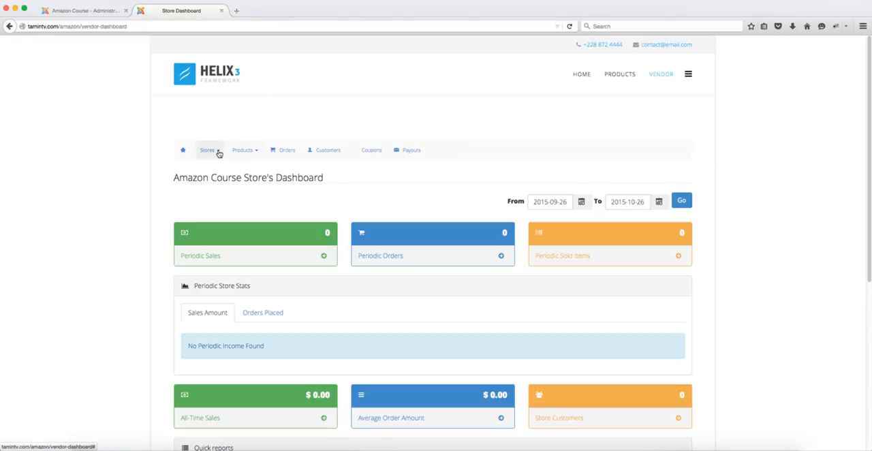
pyautogui.click(207, 150)
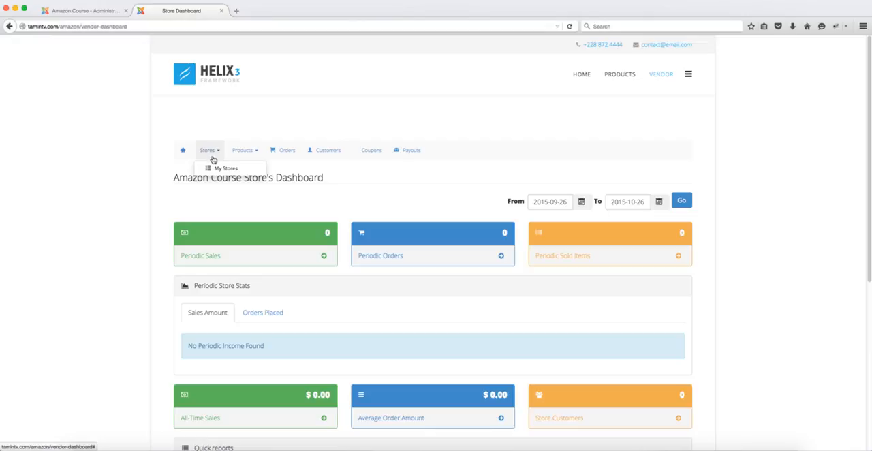
pyautogui.click(225, 167)
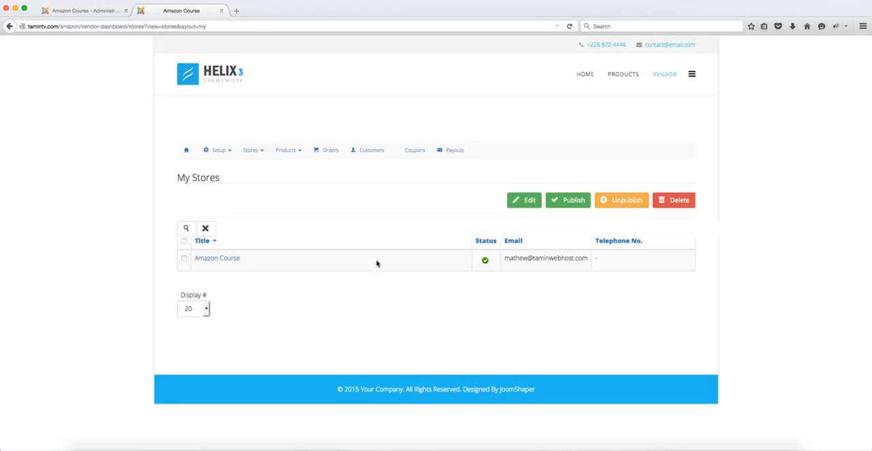
pyautogui.click(251, 150)
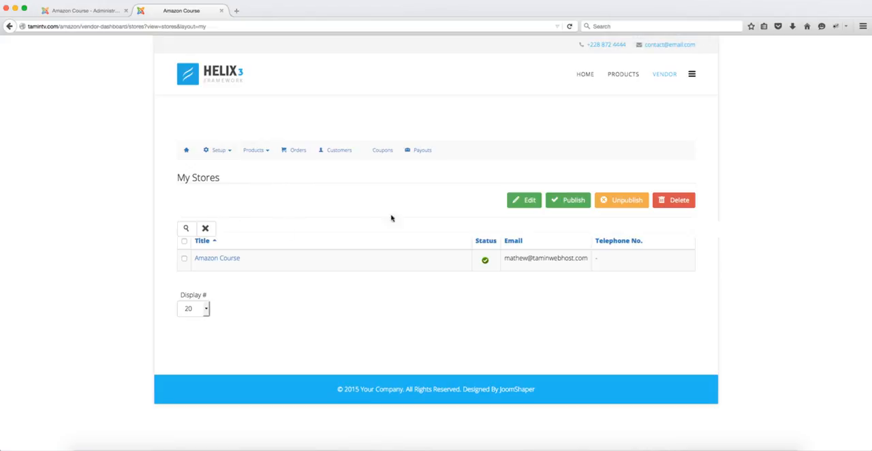
pyautogui.moveTo(329, 178)
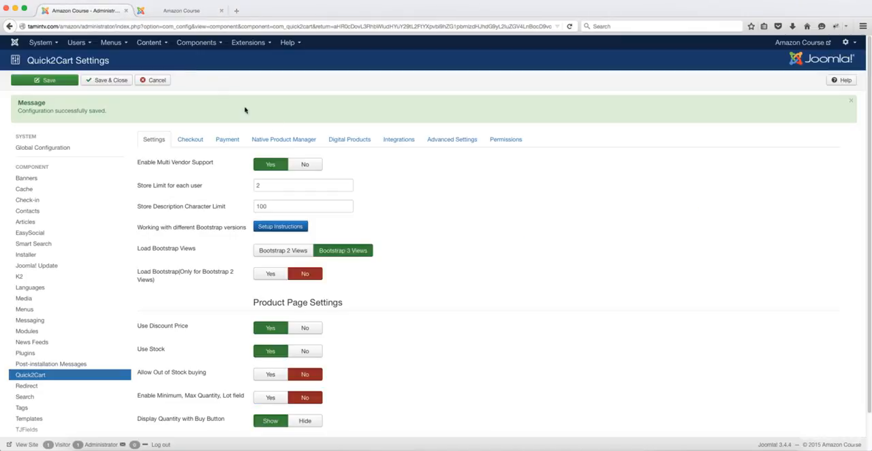
# - Change the per-user Store Limit to 1 and back to 2, then return to the front end
pyautogui.click(303, 184)
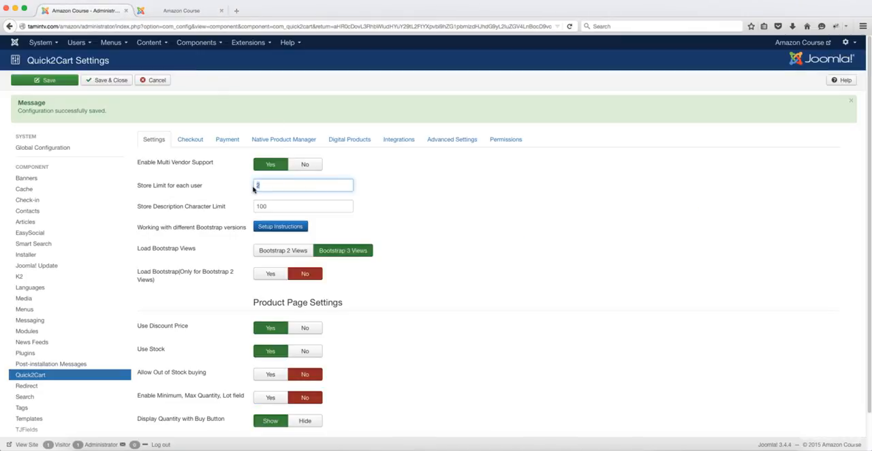
pyautogui.write('1')
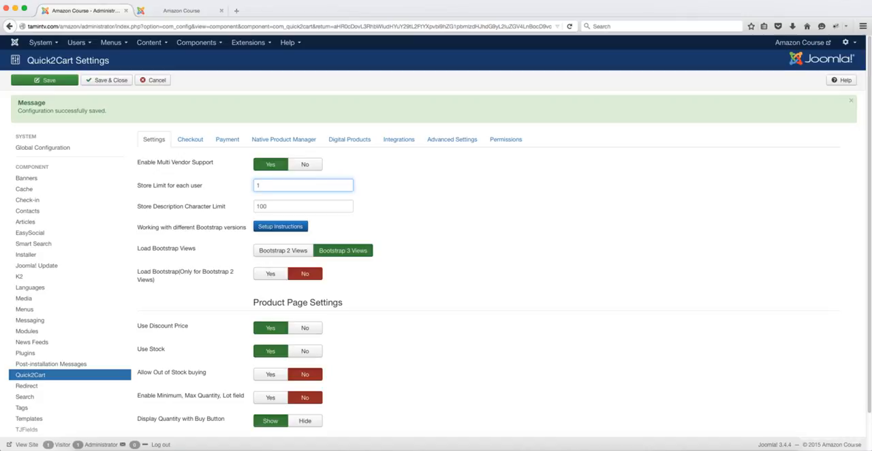
pyautogui.click(303, 184)
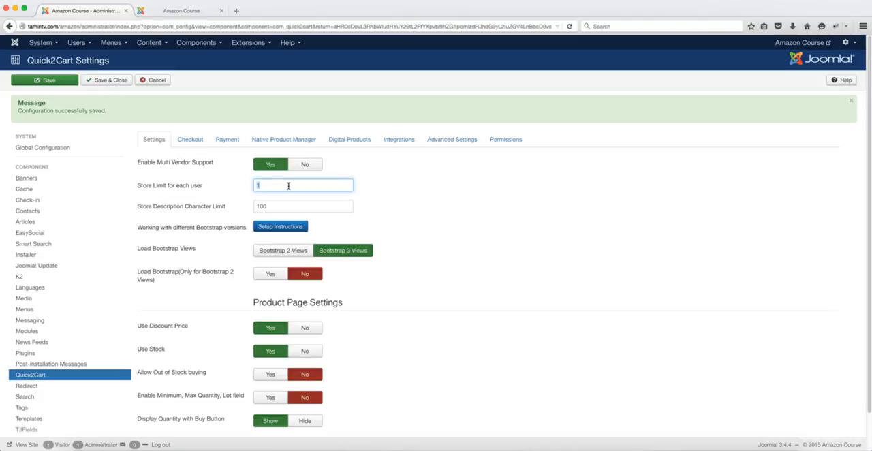
pyautogui.write('2')
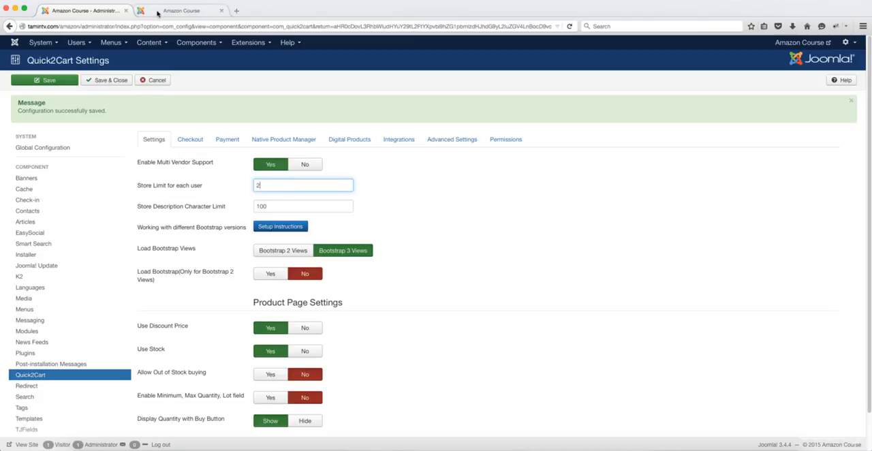
pyautogui.click(182, 11)
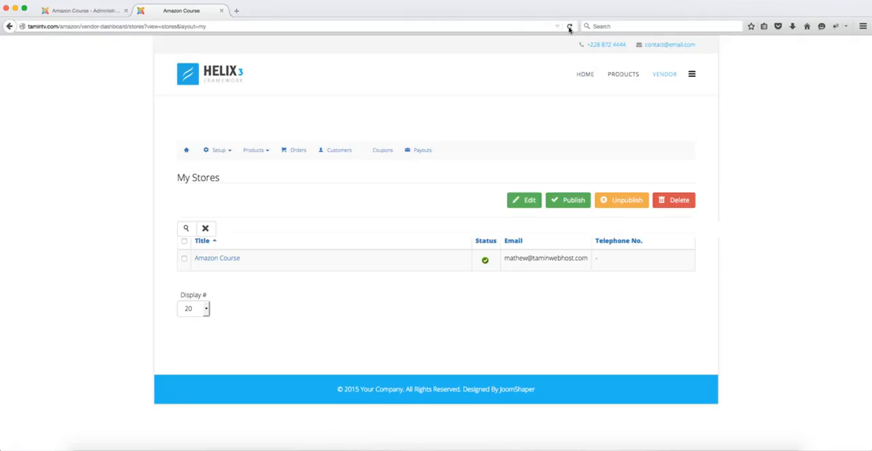
# - Reload My Stores and start a new store
pyautogui.click(570, 26)
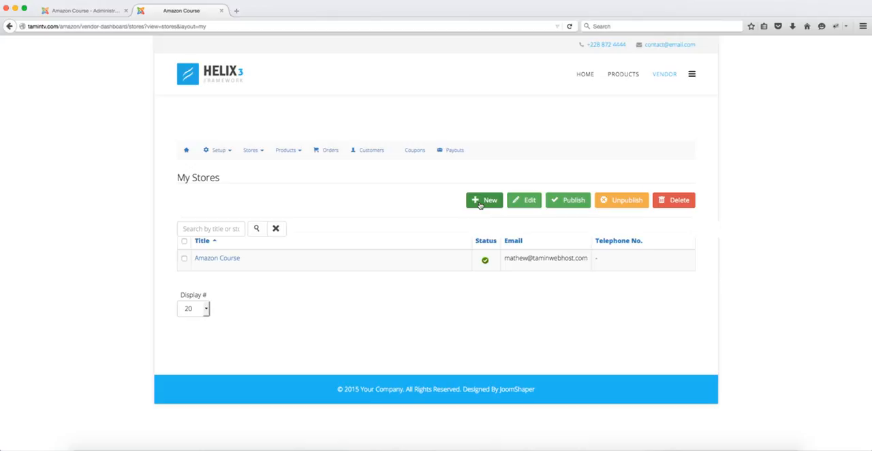
pyautogui.click(485, 200)
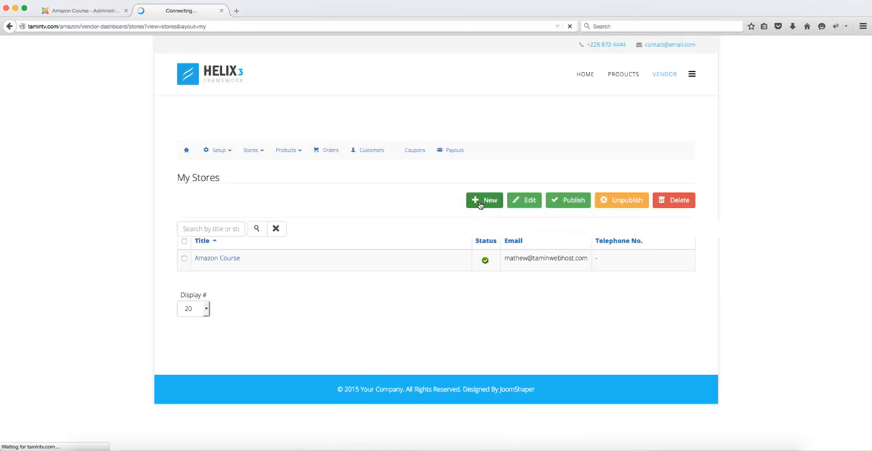
pyautogui.click(485, 200)
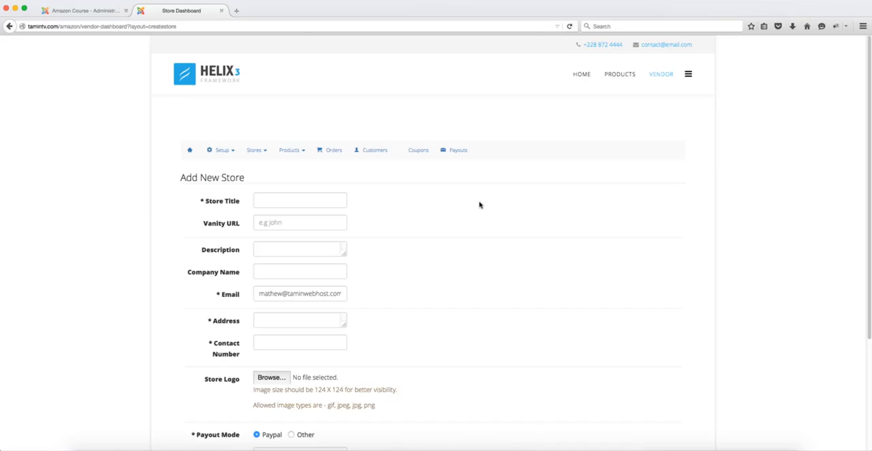
pyautogui.click(82, 10)
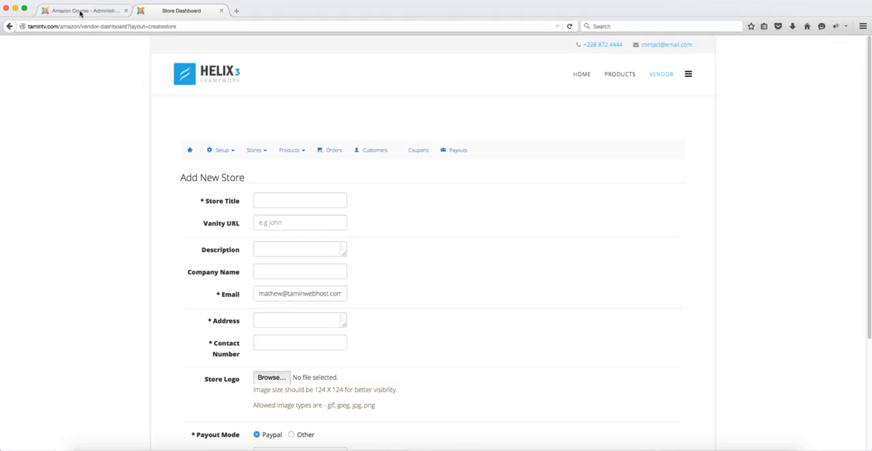
pyautogui.click(82, 10)
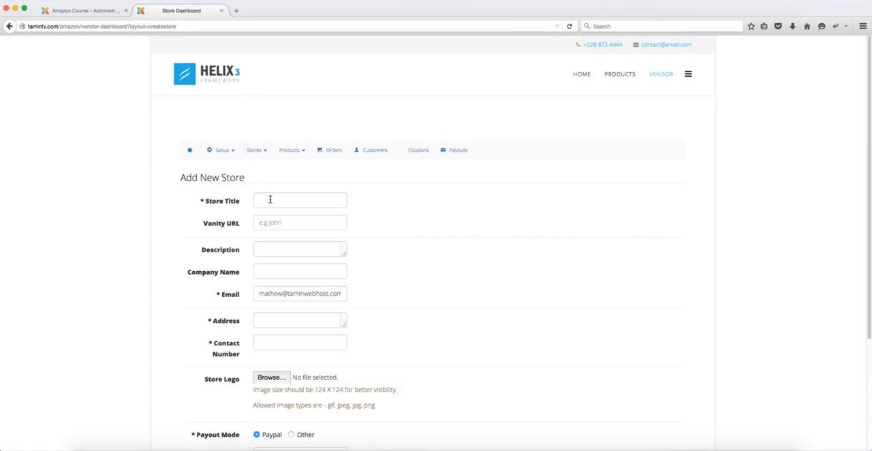
# - Enter store title Electronics, vanity URL electronics and description 'Electronics Store'
pyautogui.click(300, 199)
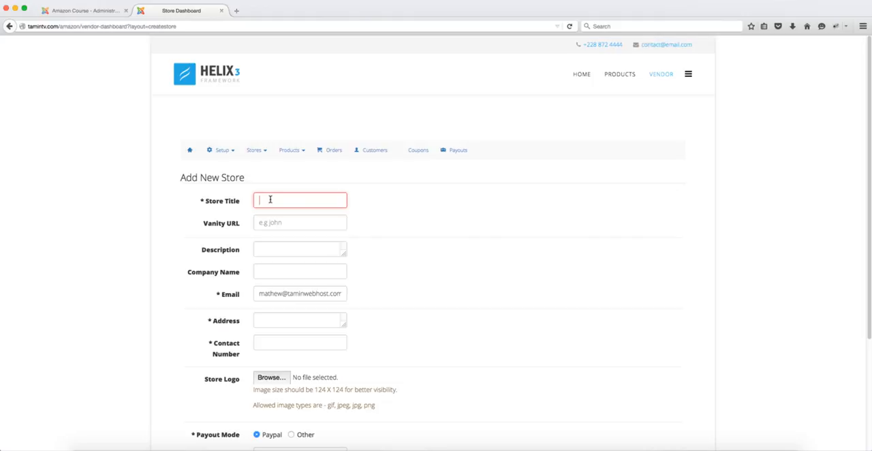
pyautogui.write('Electronics')
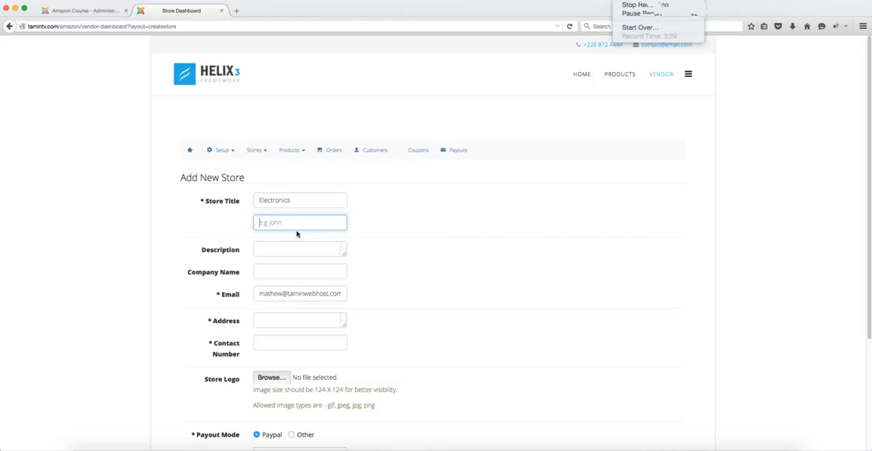
pyautogui.write('elect')
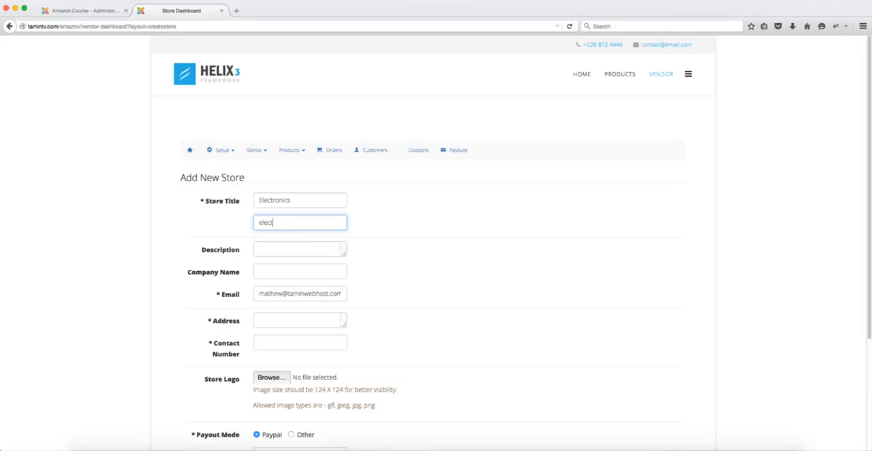
pyautogui.write('ronics')
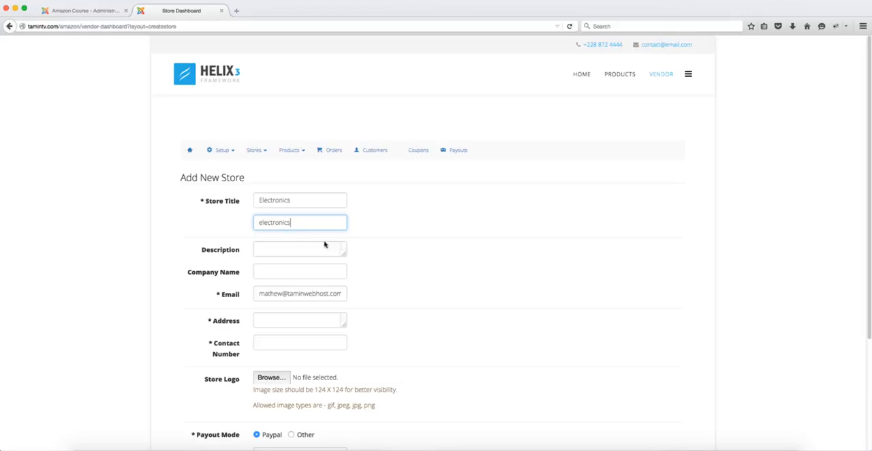
pyautogui.scroll(-3)
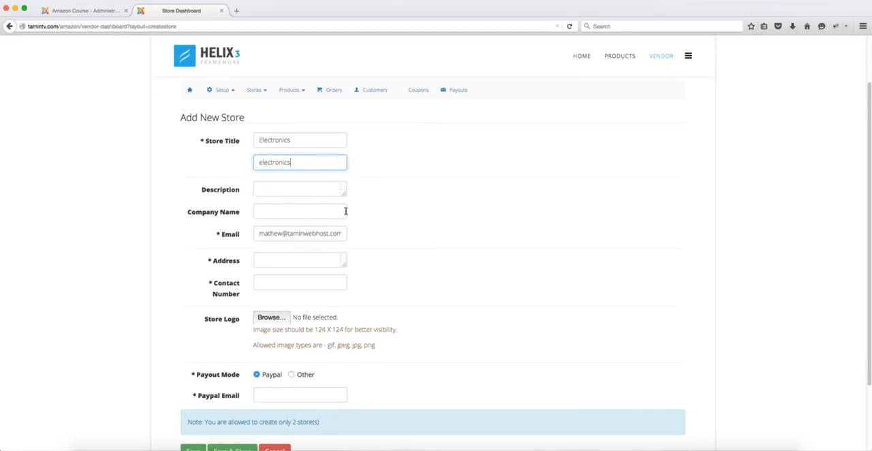
pyautogui.write('Th')
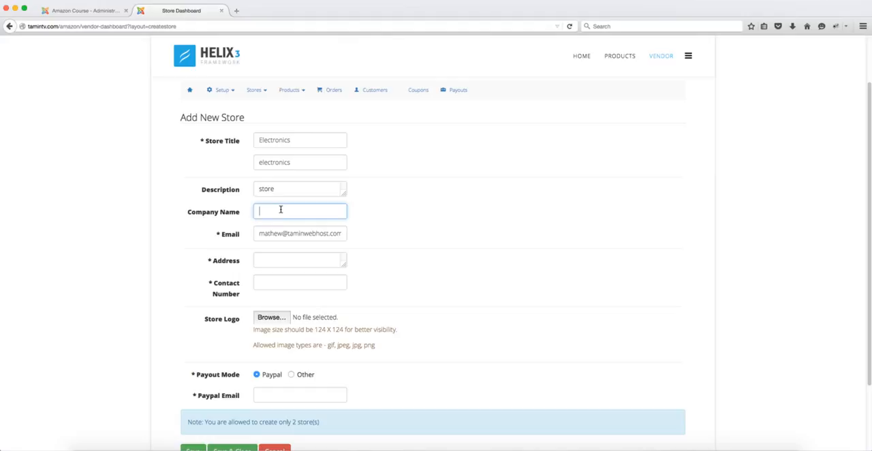
pyautogui.write('Electronics Store')
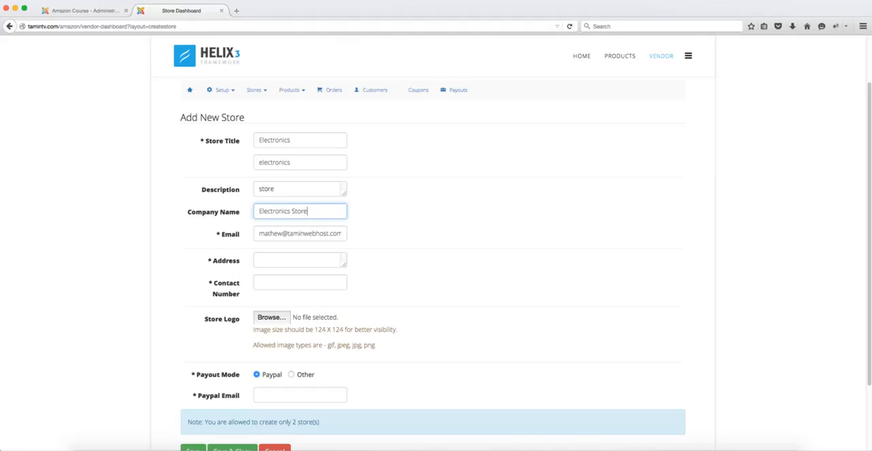
pyautogui.scroll(-3)
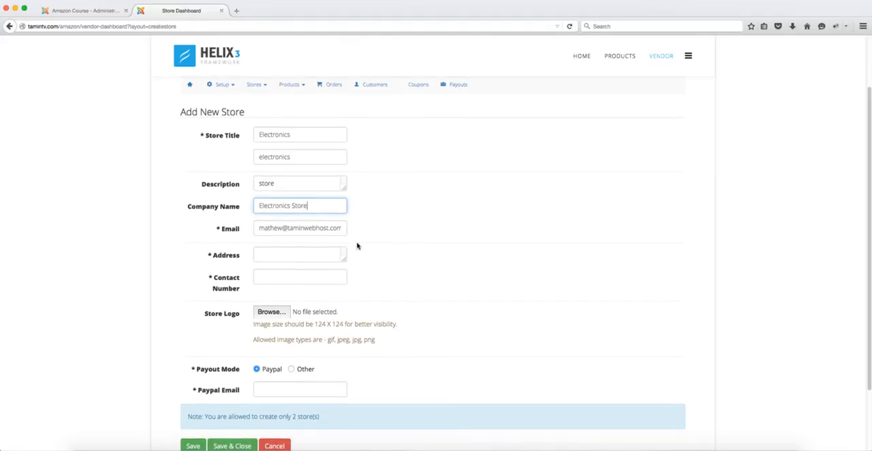
pyautogui.click(300, 254)
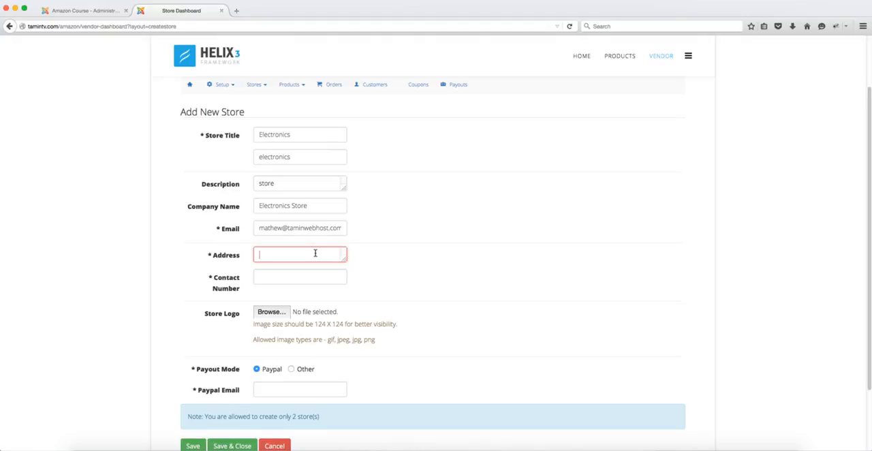
pyautogui.write('287 Mailing Ad')
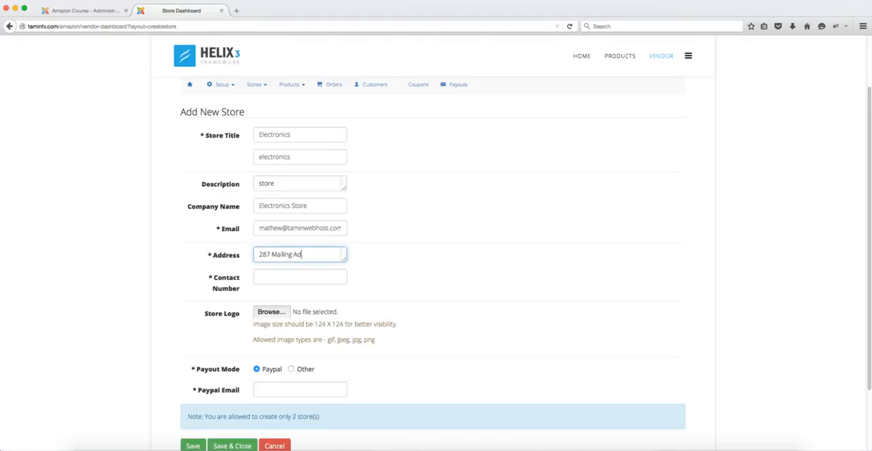
pyautogui.click(299, 277)
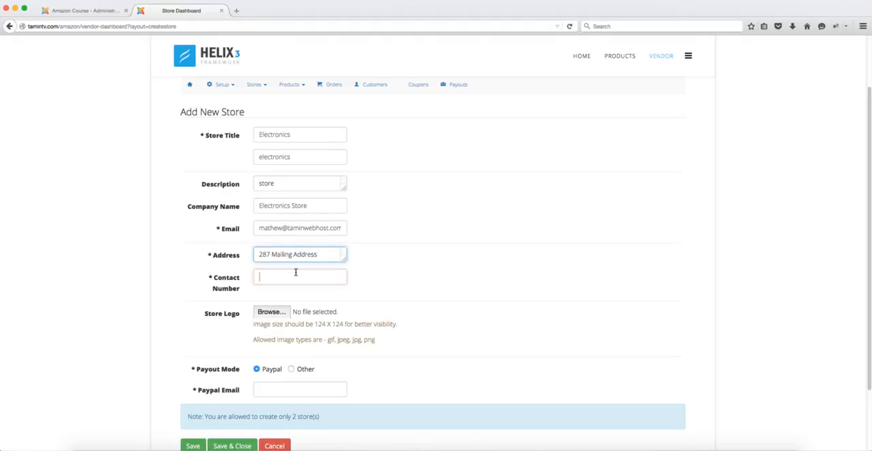
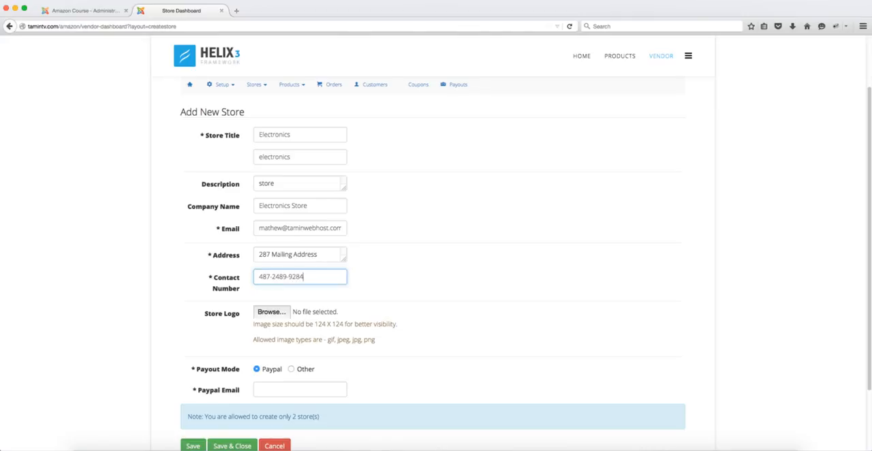
pyautogui.scroll(-3)
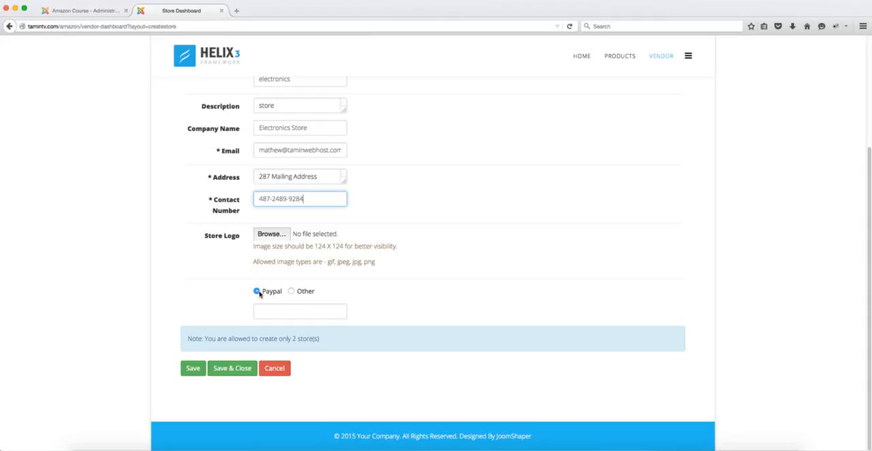
# - Make the contact number numeric, attach Amazon-Logo1.jpg, and enter the PayPal email
pyautogui.click(193, 368)
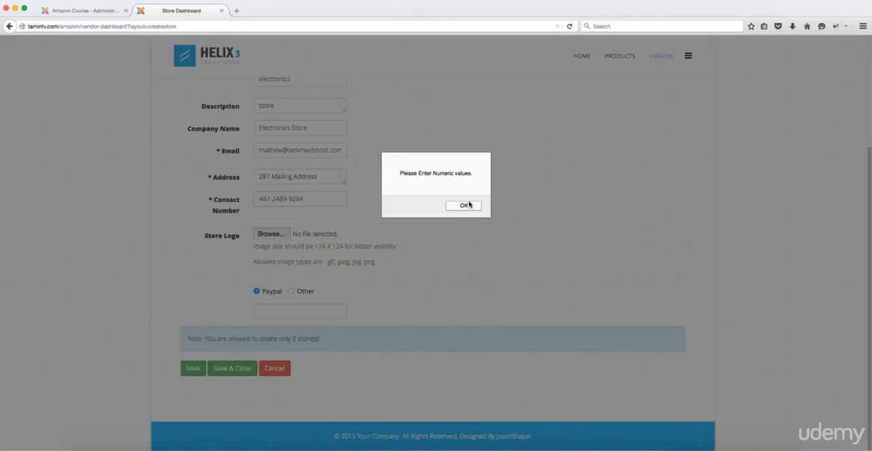
pyautogui.click(464, 205)
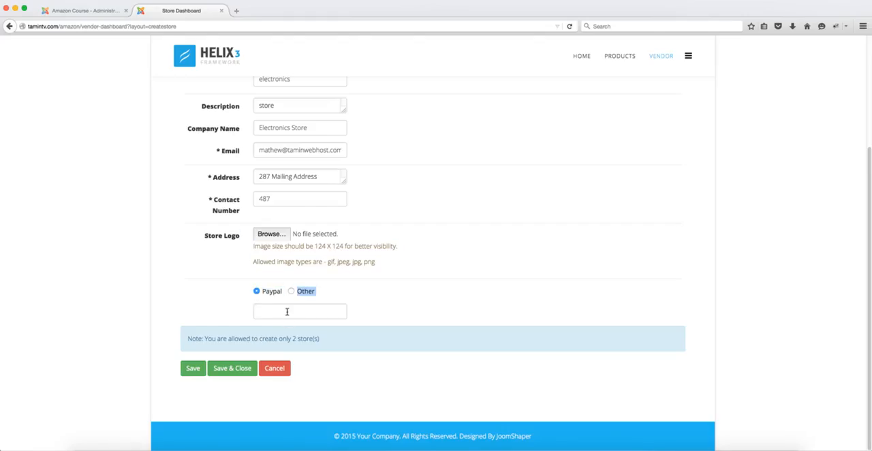
pyautogui.click(193, 368)
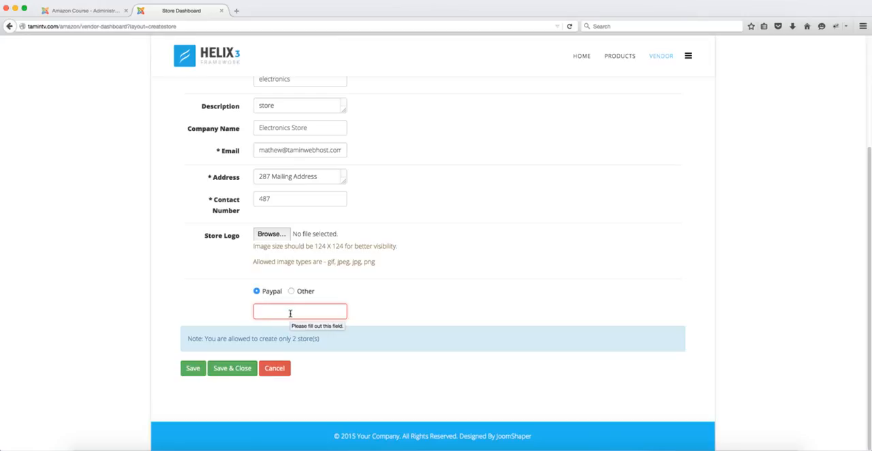
pyautogui.click(299, 311)
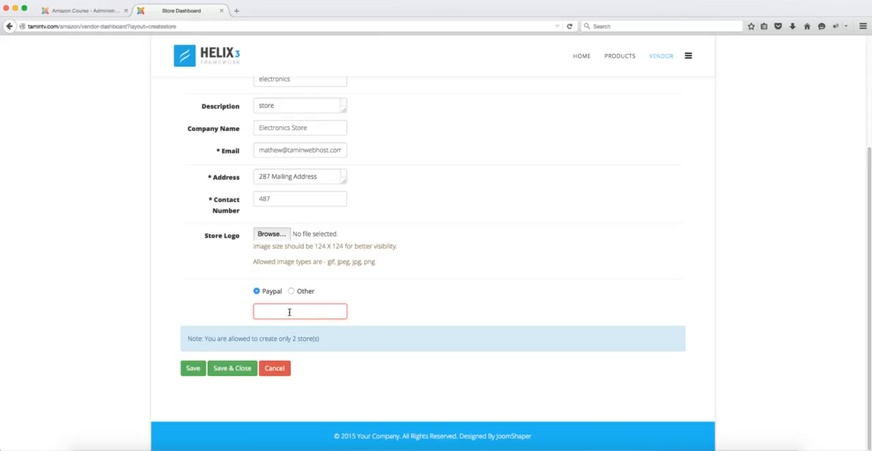
pyautogui.click(193, 368)
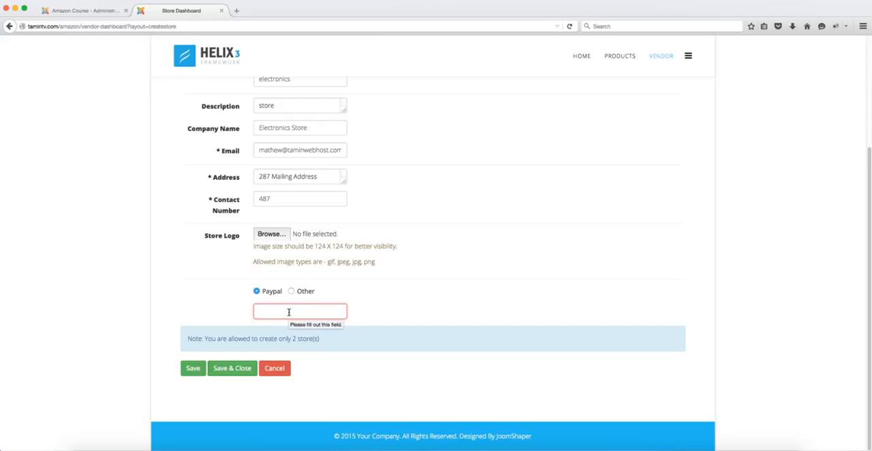
pyautogui.click(300, 312)
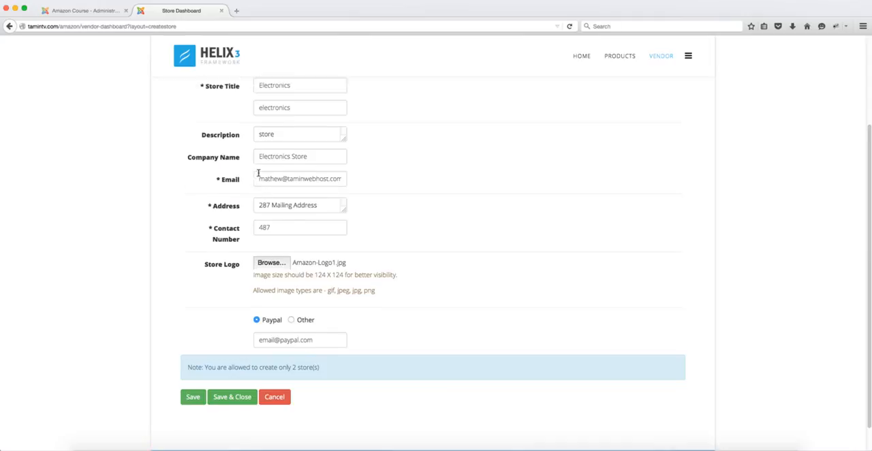
pyautogui.scroll(-3)
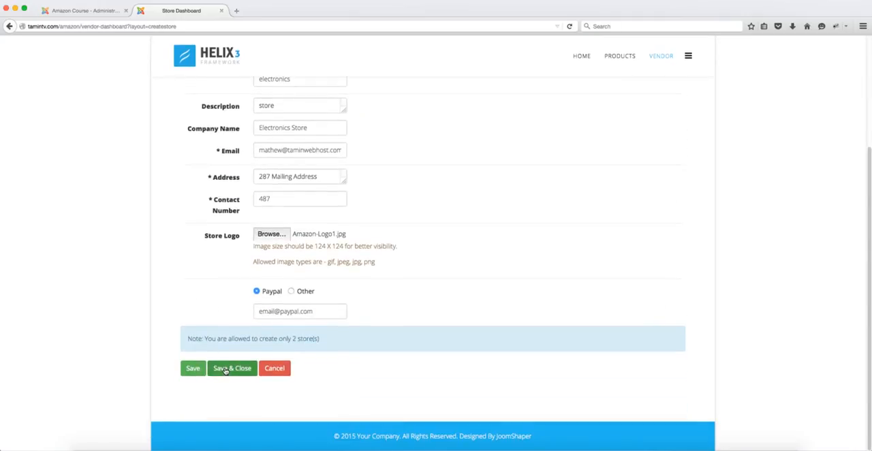
# - Save & Close the Electronics store so 'Details saved successfully' appears
pyautogui.click(232, 368)
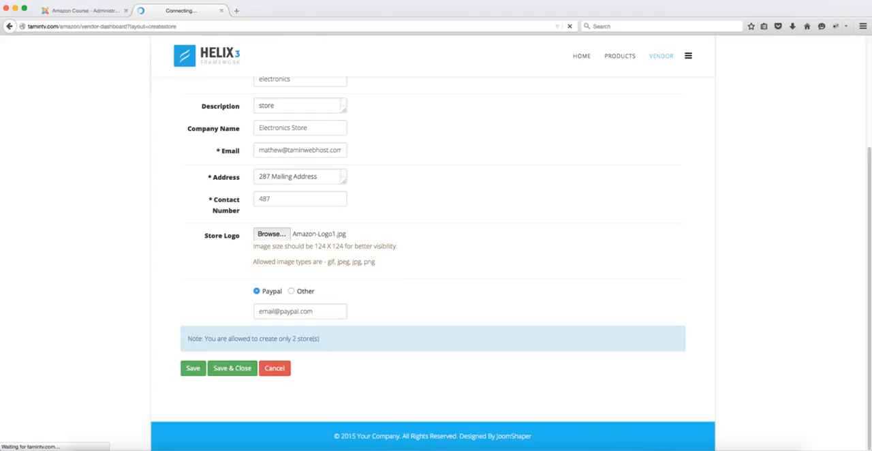
pyautogui.click(193, 368)
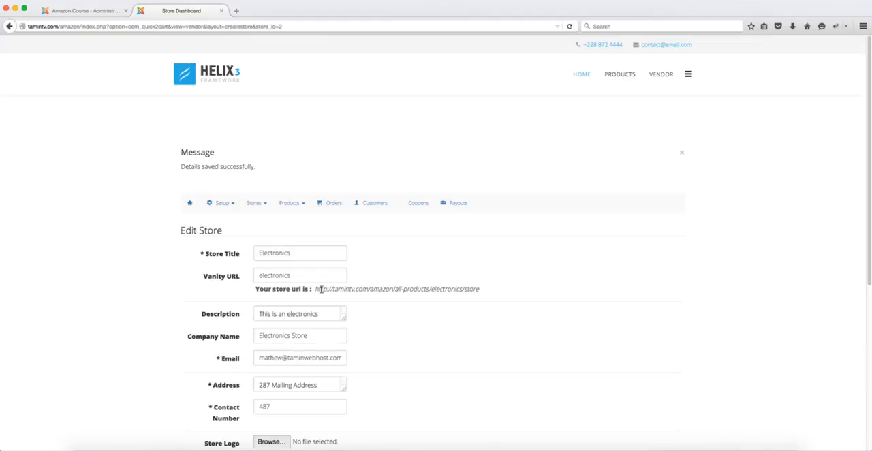
# - Select the 'Your store url is' link and copy it from the right-click menu
pyautogui.moveTo(315, 288); pyautogui.dragTo(370, 288)
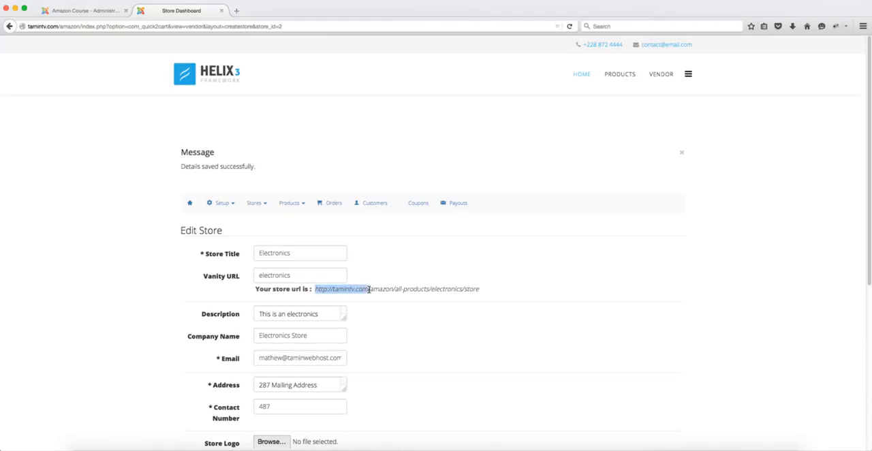
pyautogui.moveTo(370, 289); pyautogui.dragTo(480, 289)
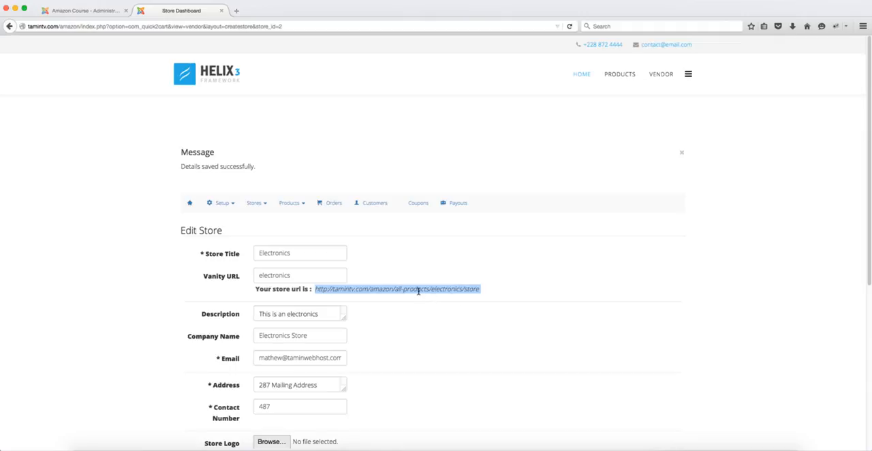
pyautogui.rightClick(416, 289)
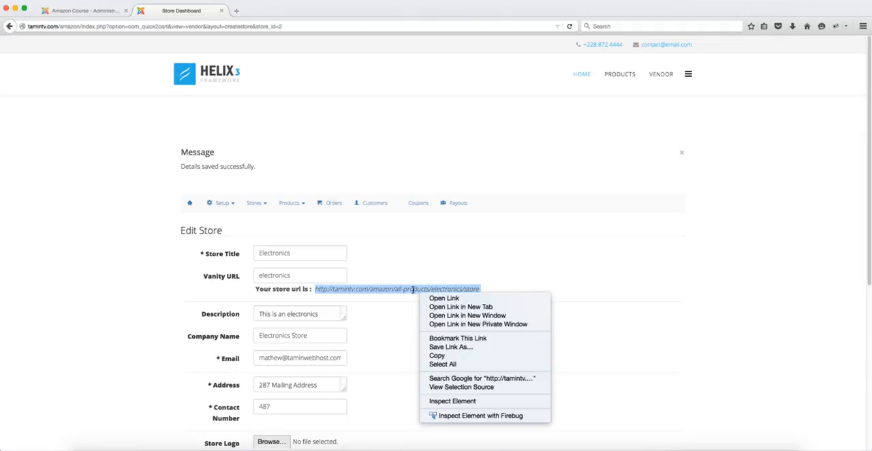
pyautogui.click(373, 292)
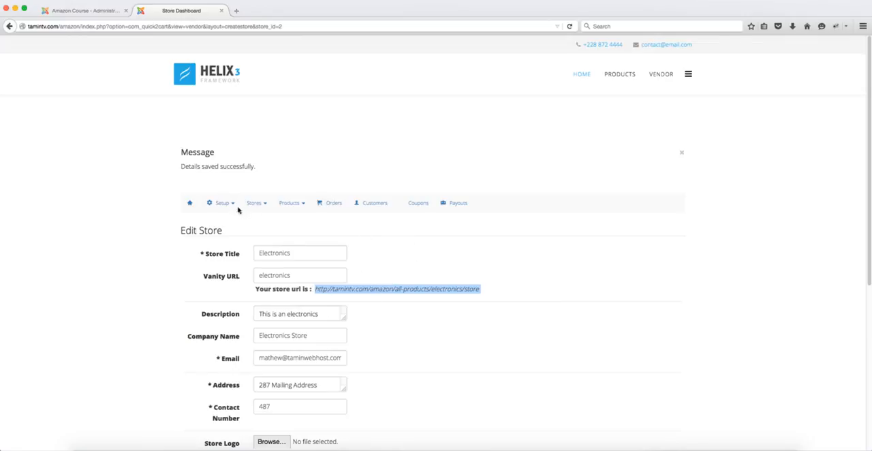
pyautogui.click(255, 203)
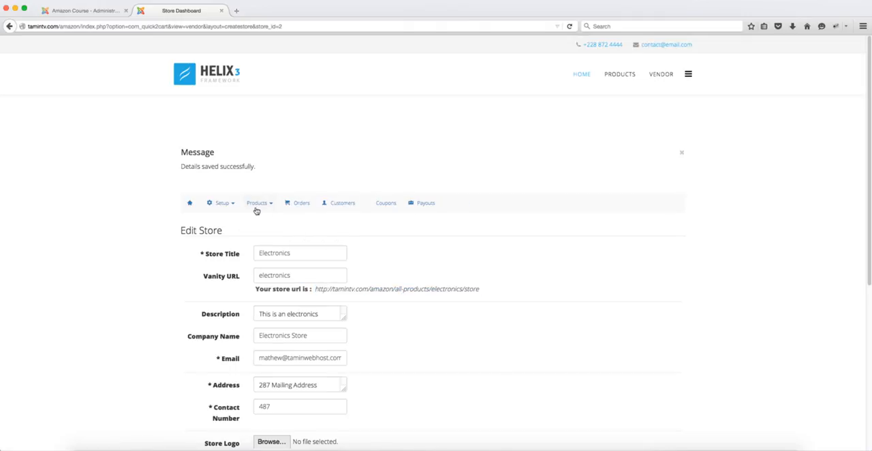
pyautogui.moveTo(542, 224)
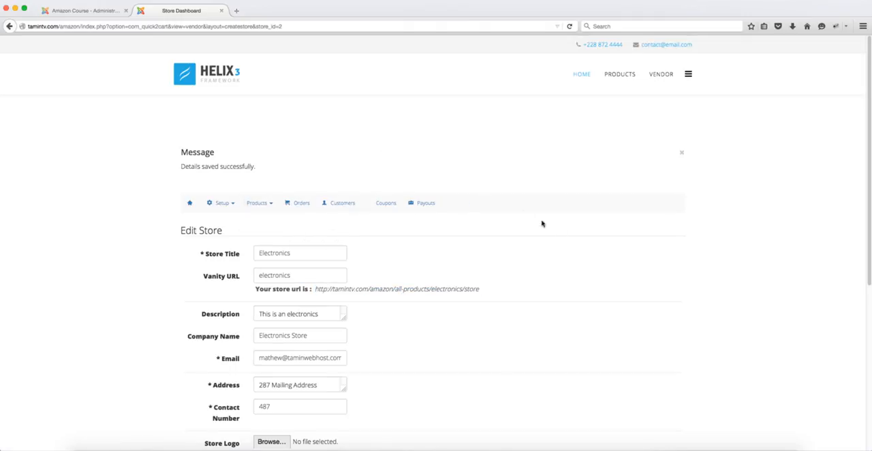
pyautogui.moveTo(637, 223)
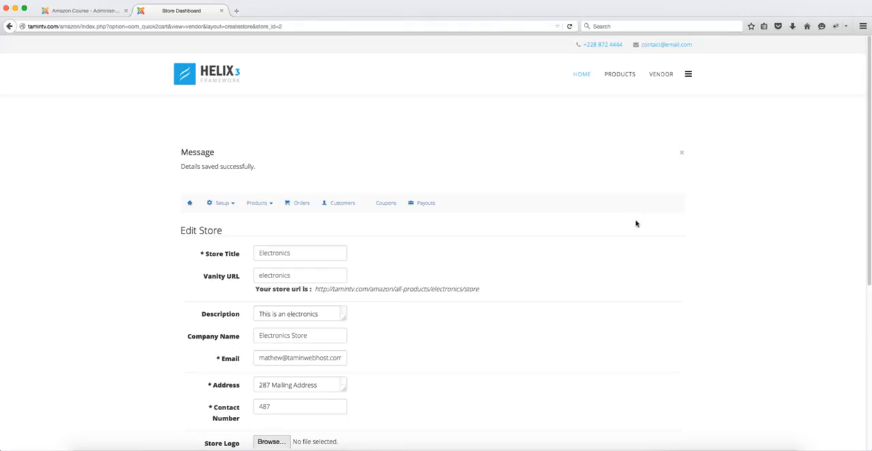
pyautogui.moveTo(234, 22)
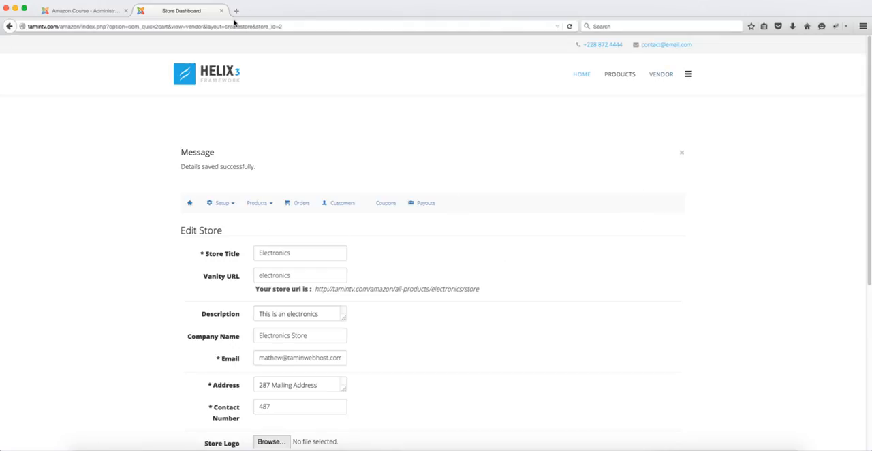
pyautogui.moveTo(133, 126)
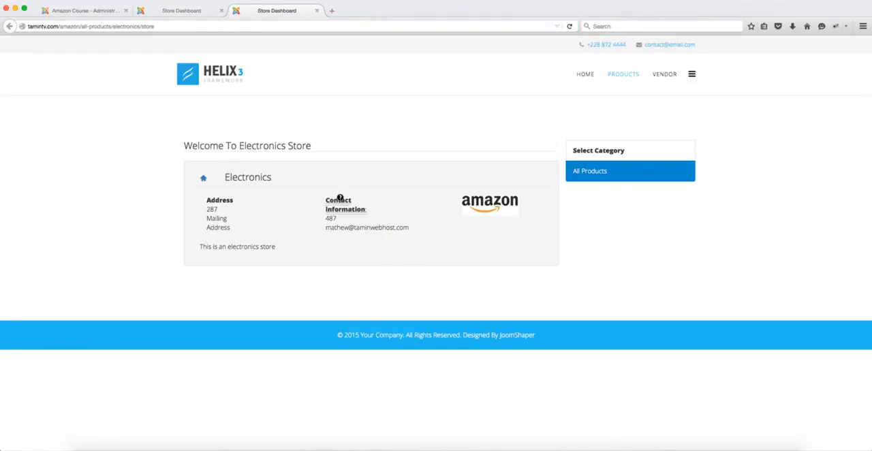
pyautogui.moveTo(307, 157)
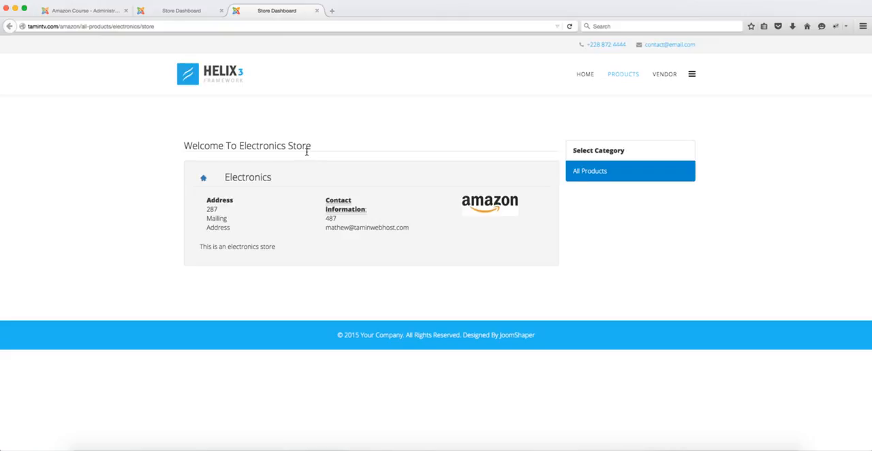
pyautogui.moveTo(230, 220)
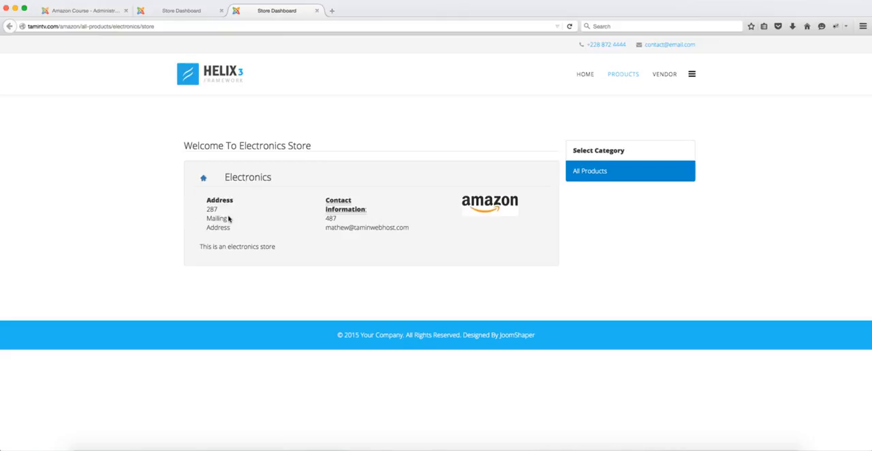
pyautogui.moveTo(534, 233)
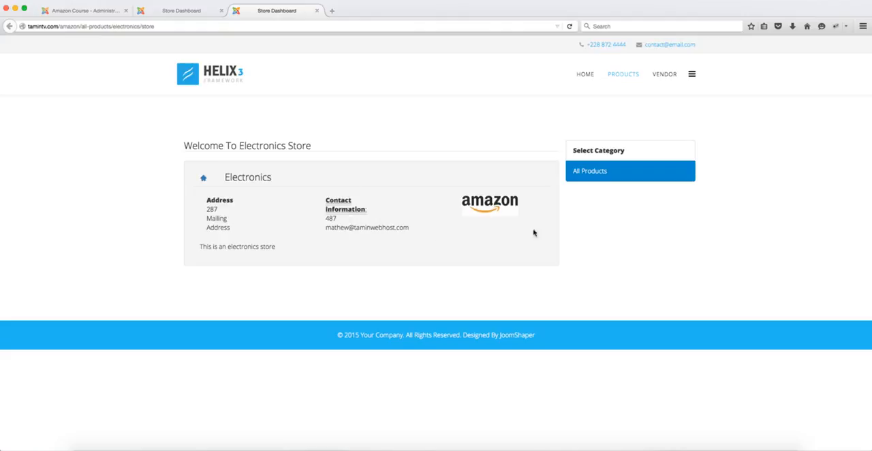
pyautogui.moveTo(249, 276)
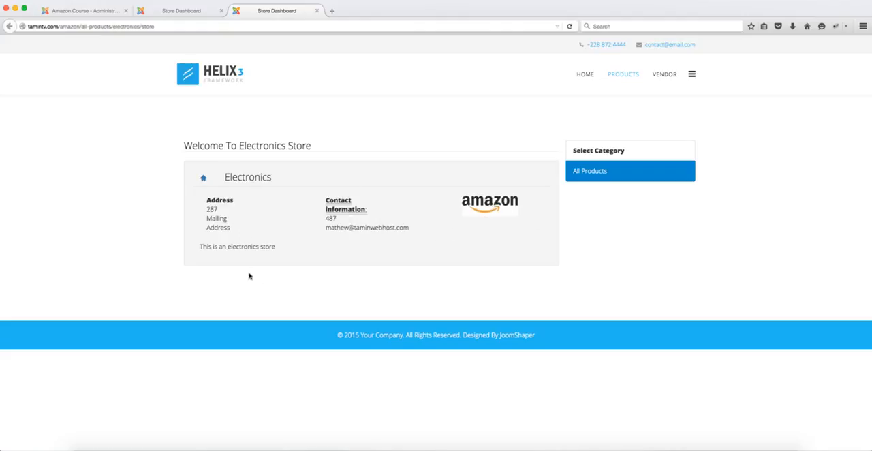
pyautogui.moveTo(572, 299)
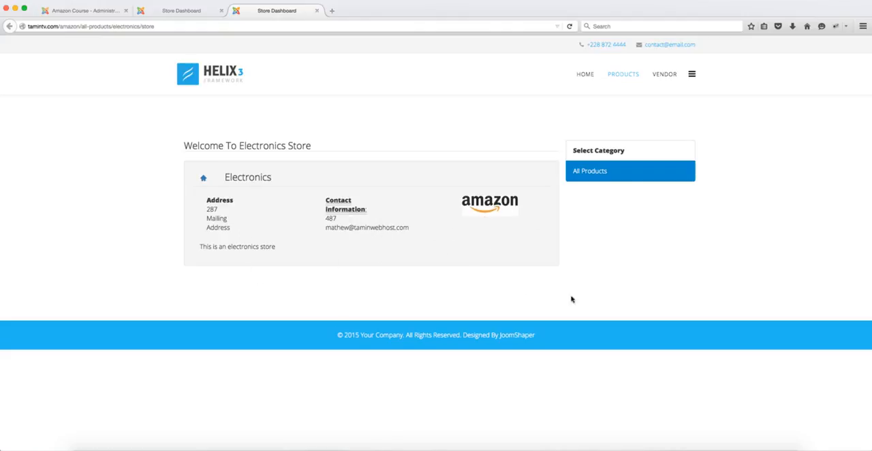
pyautogui.moveTo(165, 63)
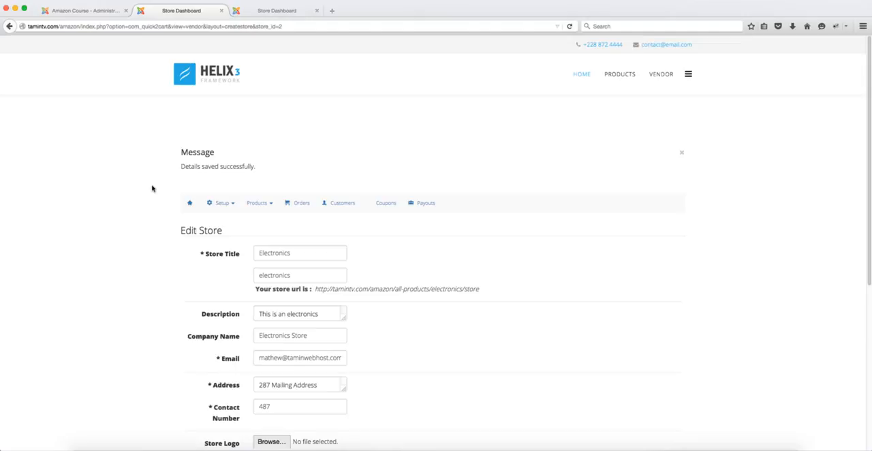
pyautogui.moveTo(148, 187)
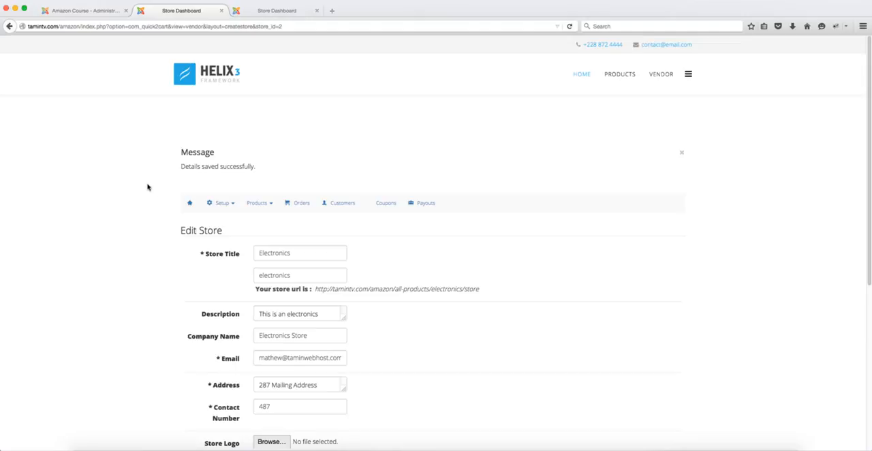
# - Scroll the Electronics Edit Store form down to the saved logo and PayPal email
pyautogui.scroll(-3)
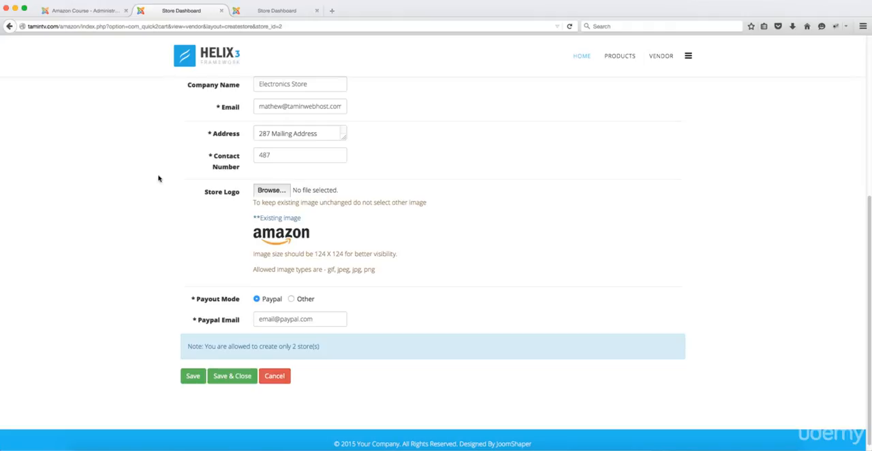
pyautogui.moveTo(316, 17)
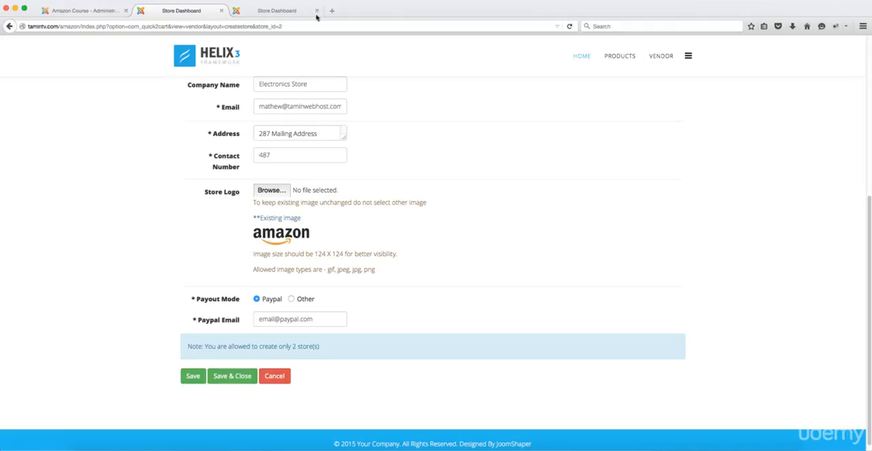